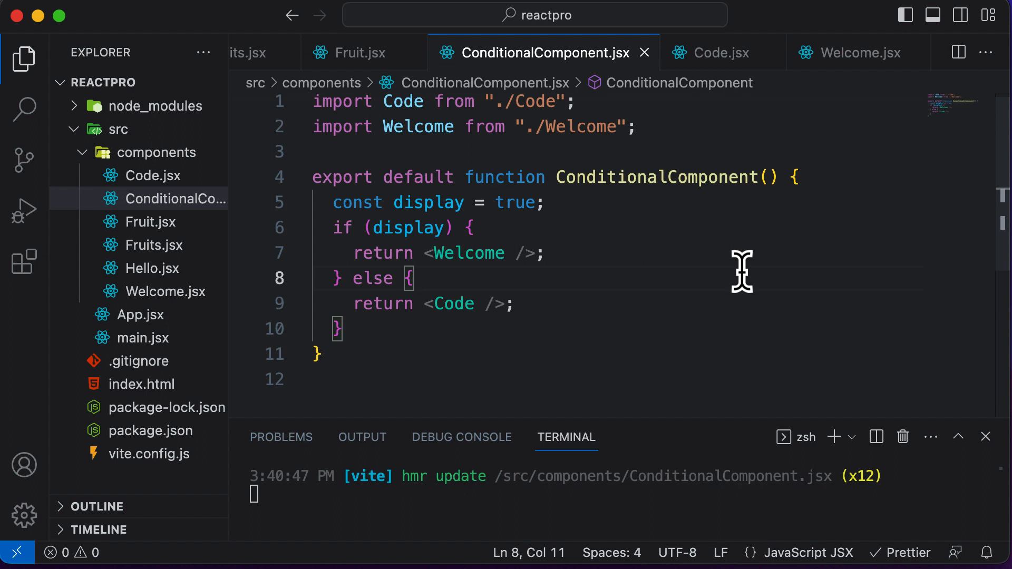
mouse_move(742, 278)
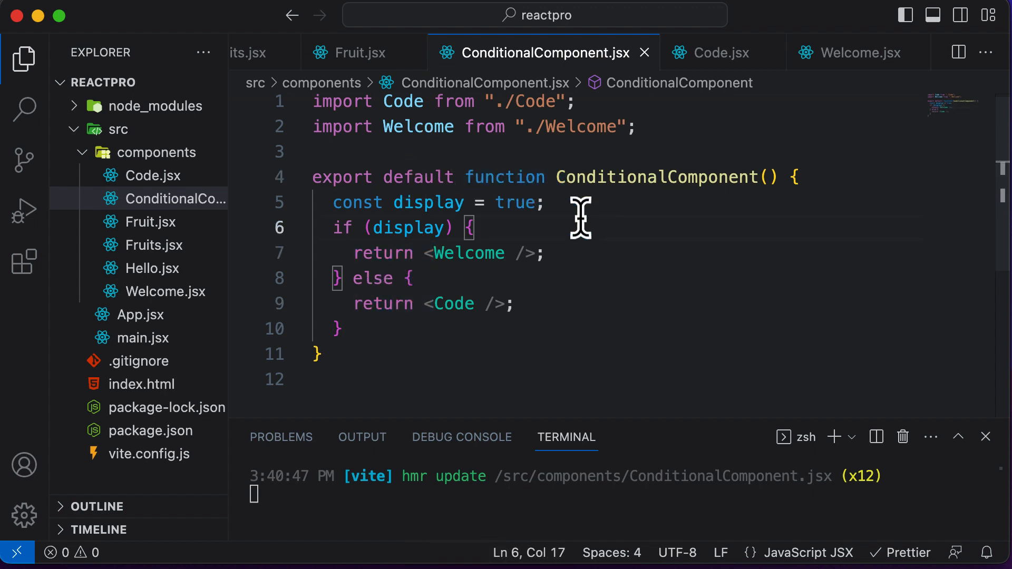
mouse_move(497, 291)
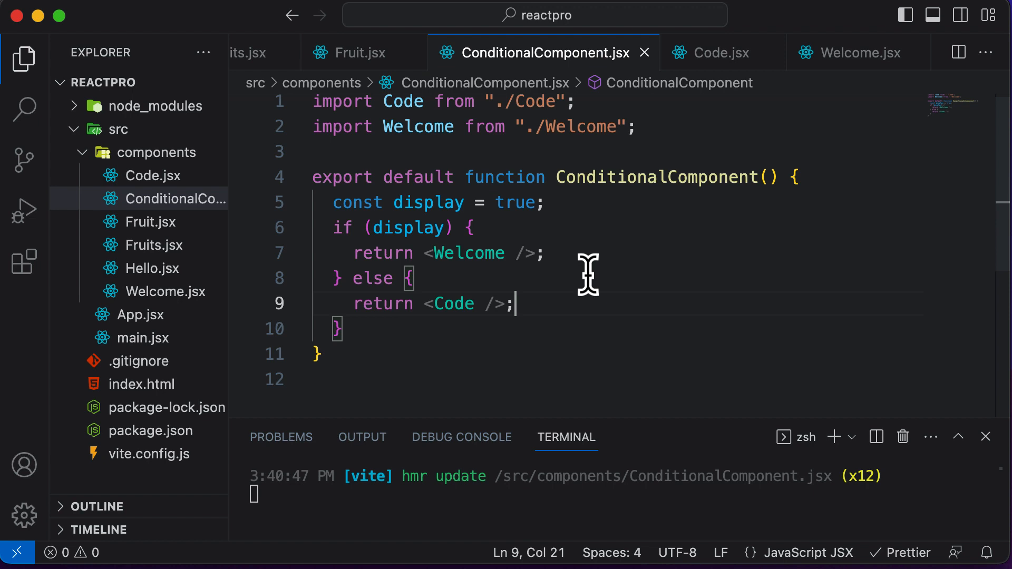
mouse_move(570, 312)
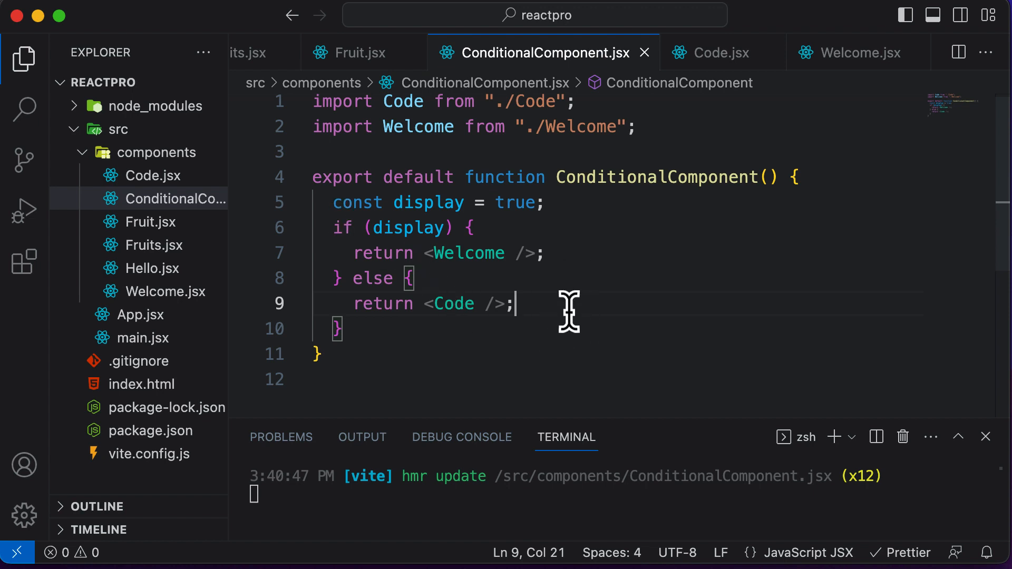
mouse_move(523, 244)
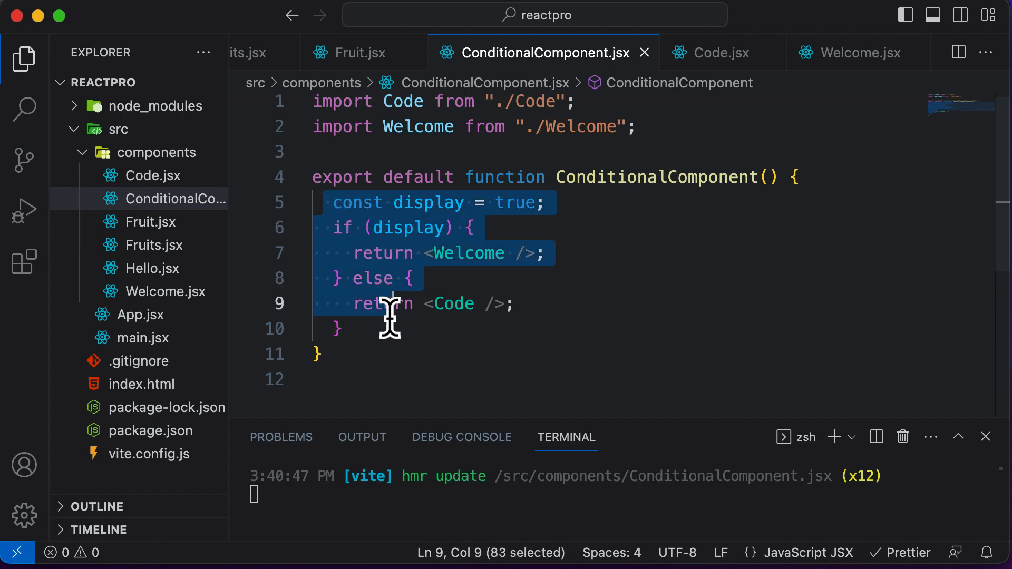
Delete the old body and declare messageOne as <h1>This is message 1</h1>.
key(Delete)
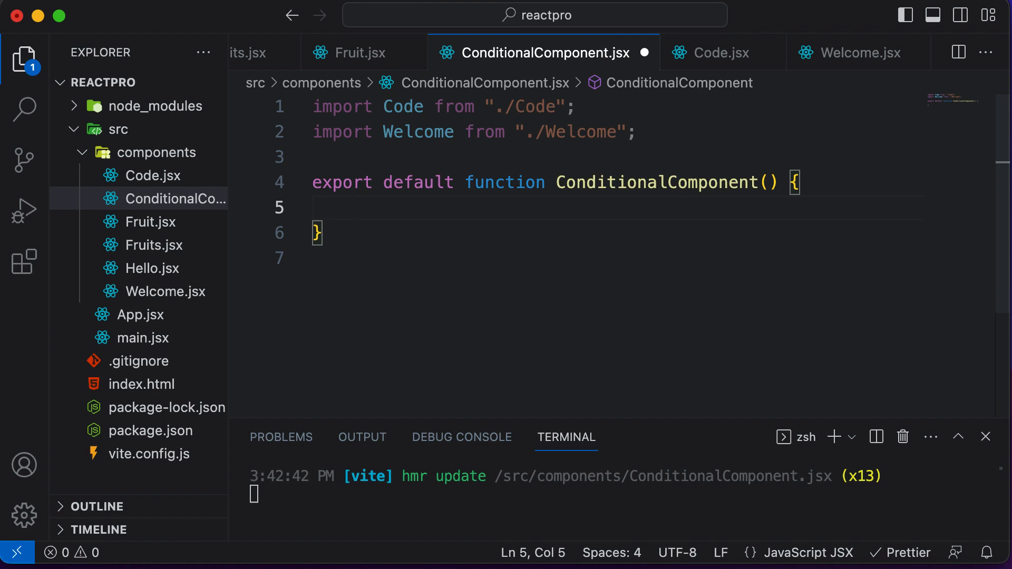
text(let mes)
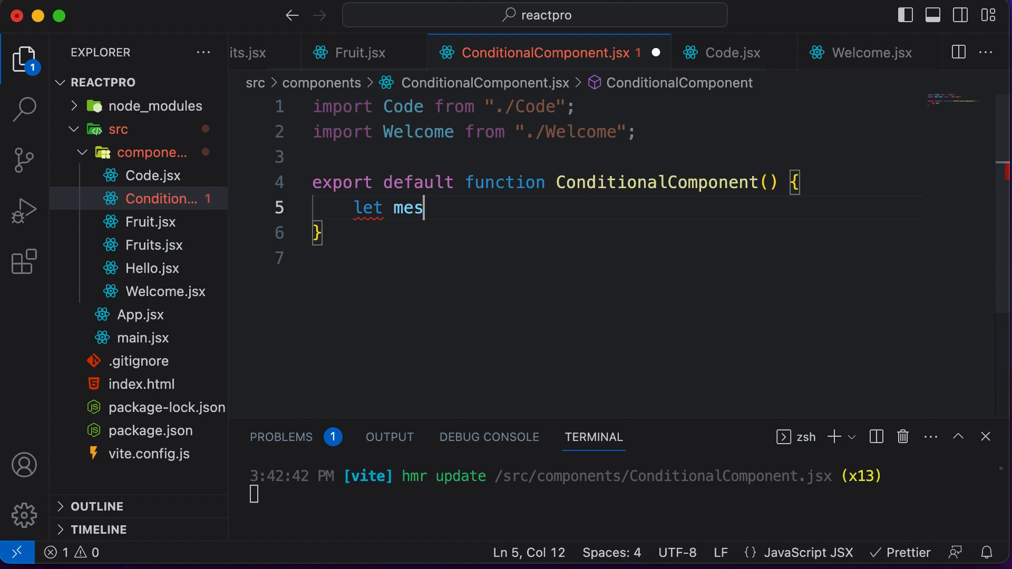
text(sageOne =)
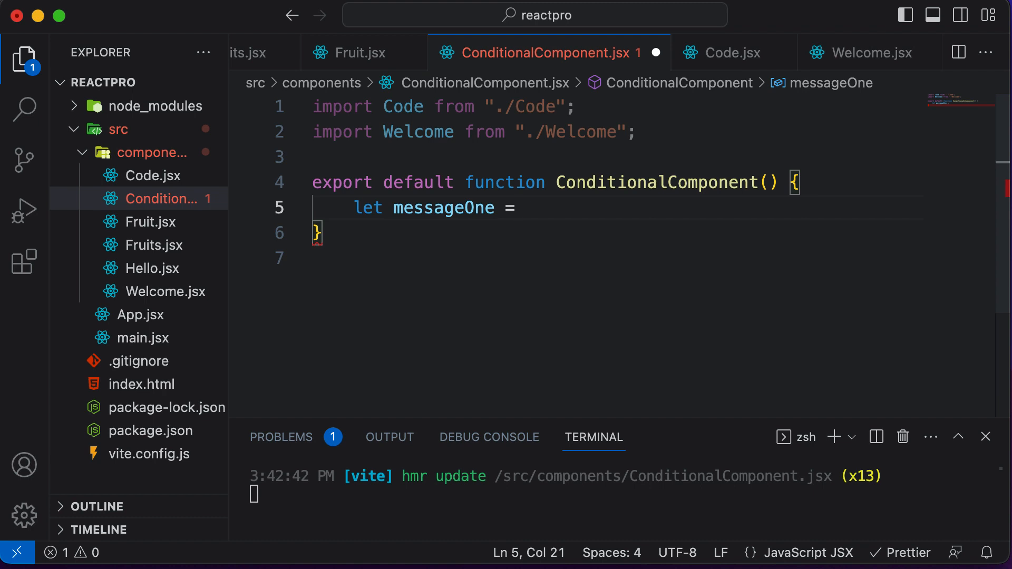
text(h)
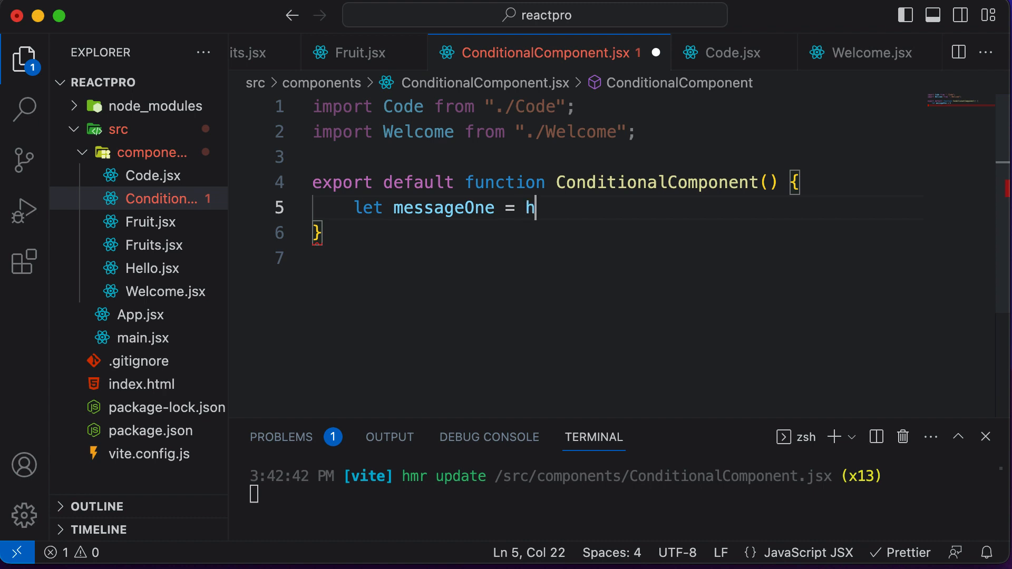
text(<h1></h1>)
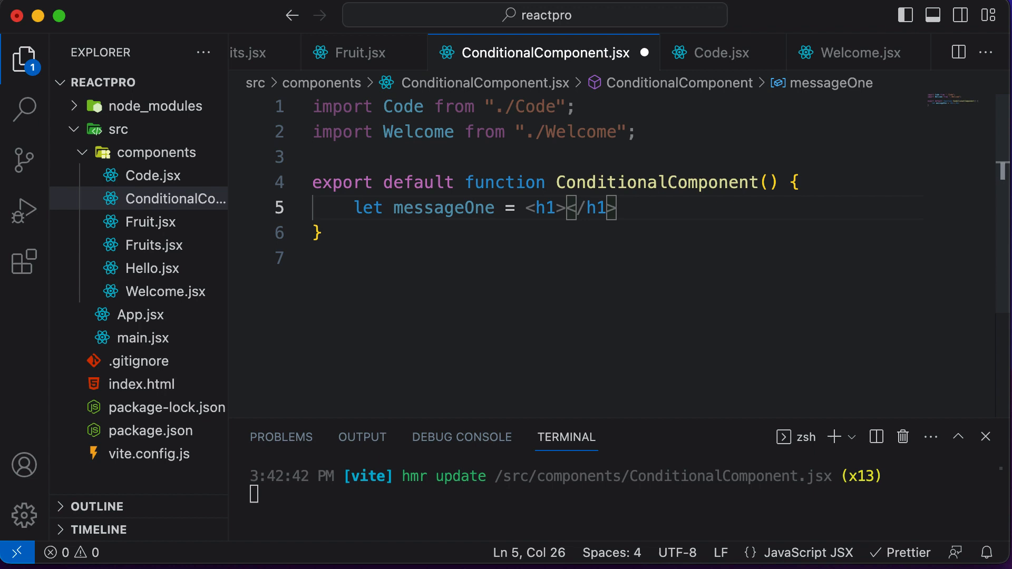
text(This is message)
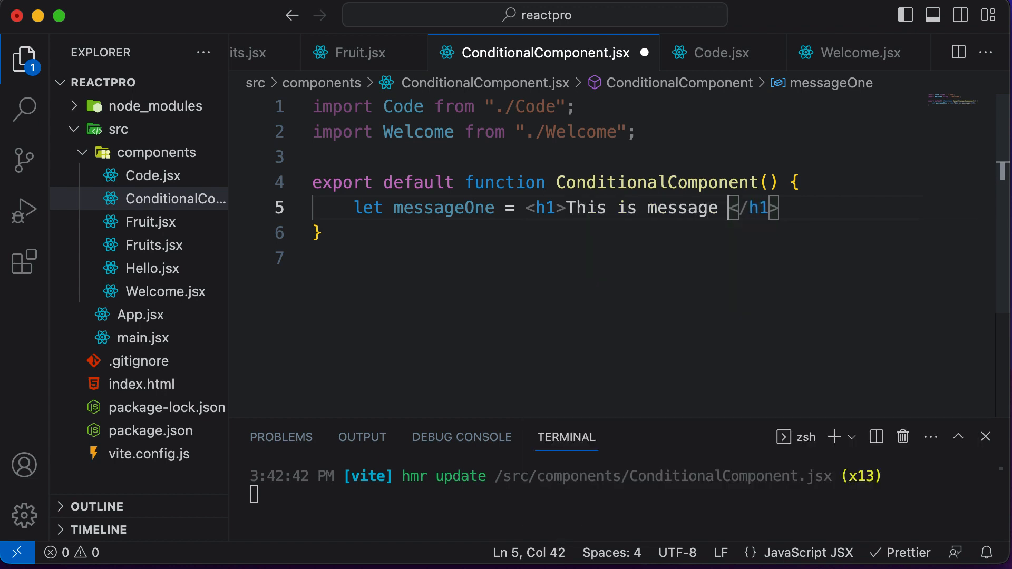
text(1;)
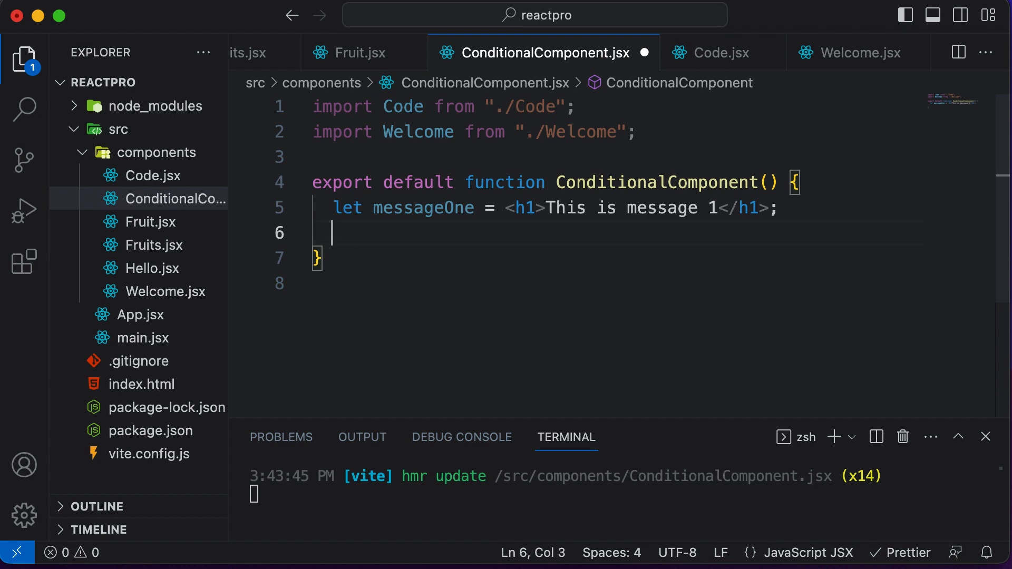
Declare messageTwo as <h1>This is message 2</h1> and begin a const declaration.
text(let message)
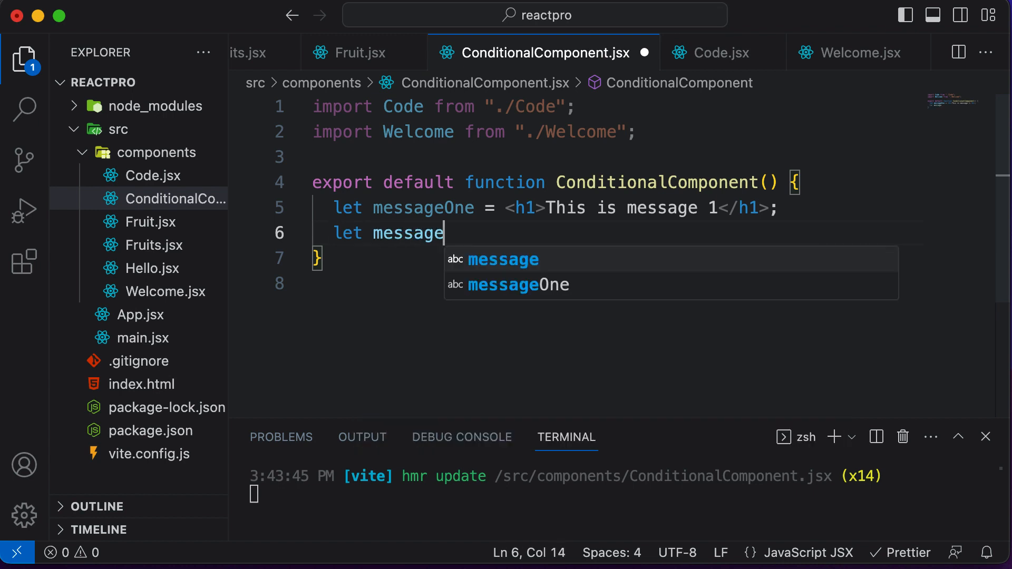
text(Two)
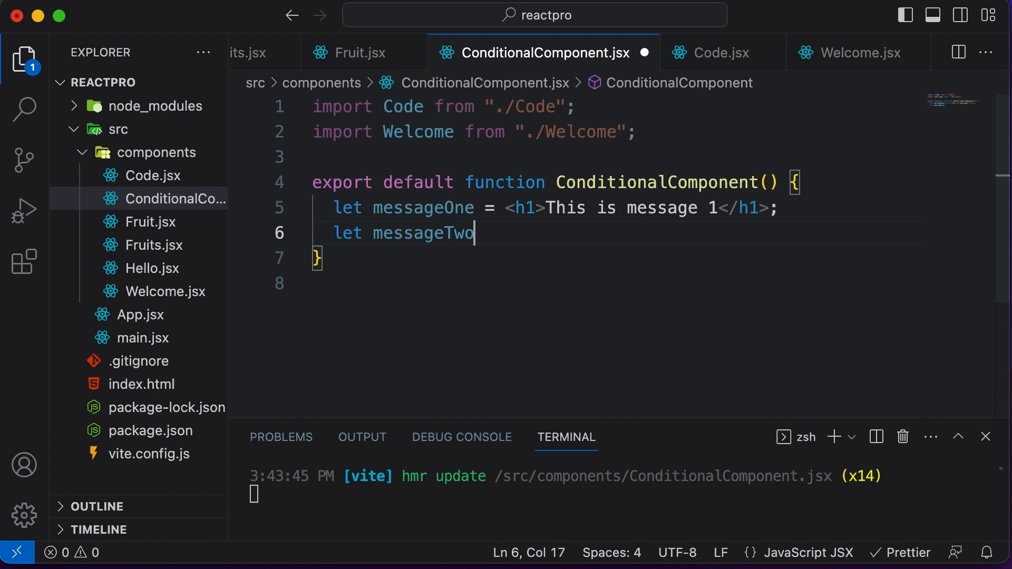
text(= <h1></h1>)
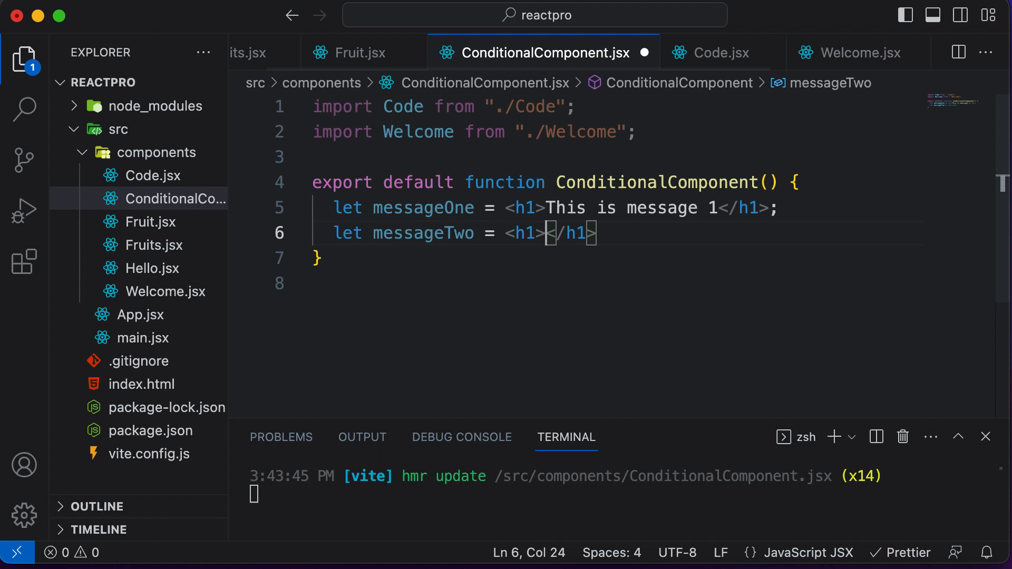
text(This is message 2)
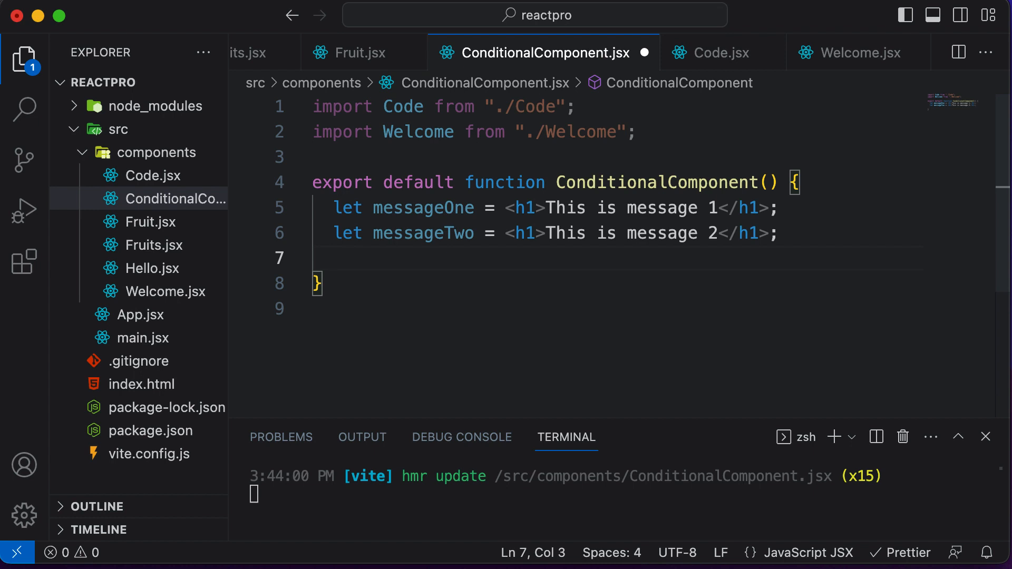
text(const)
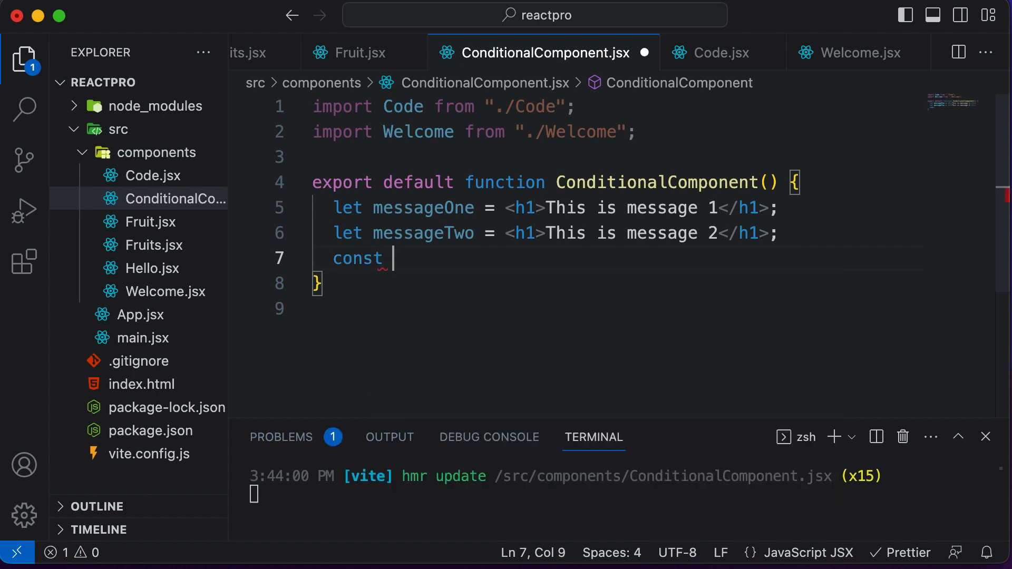
Set display = true, returning messageOne if display and messageTwo in the else branch.
text(disp)
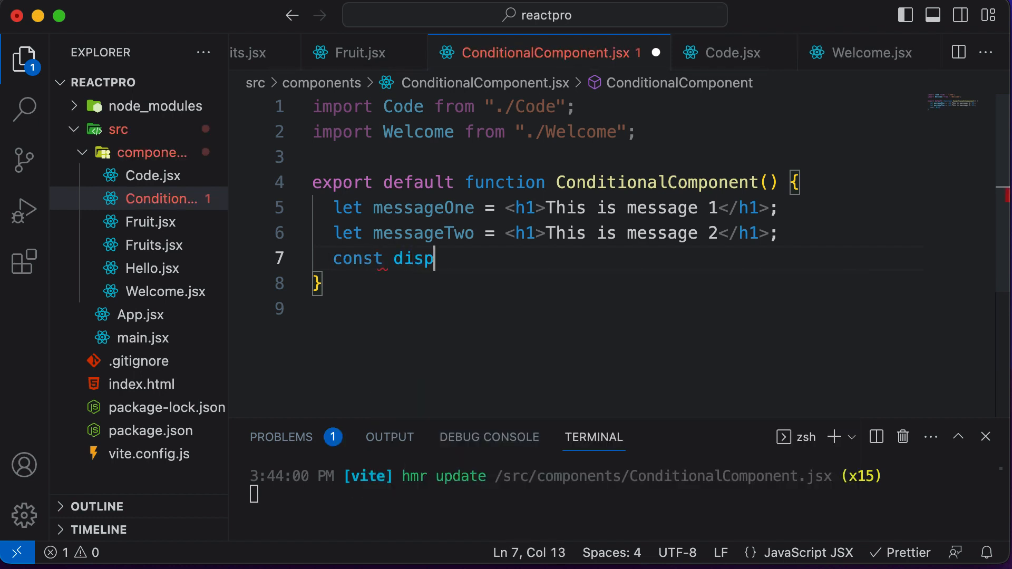
text(lay = true;)
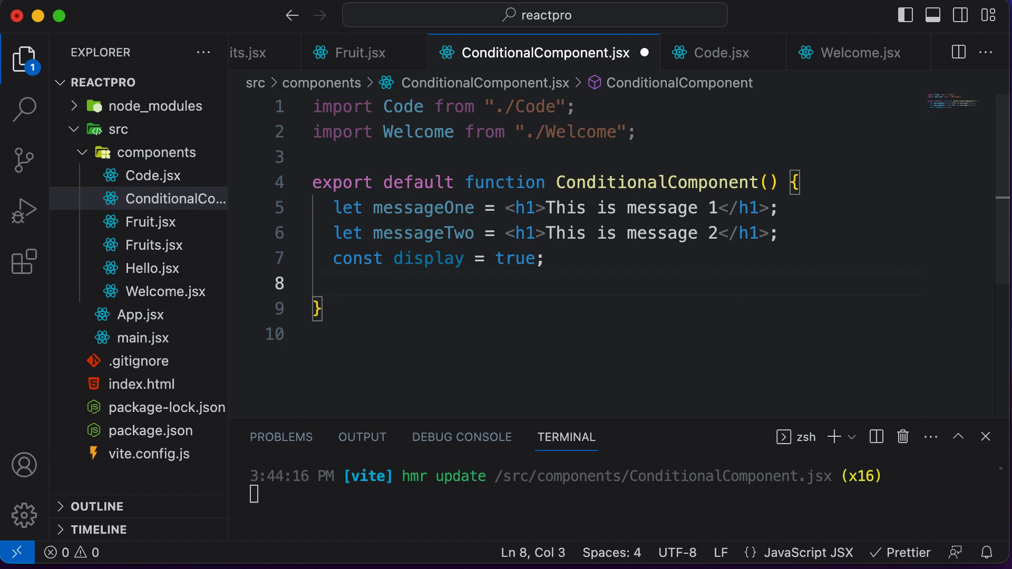
text(if(display){)
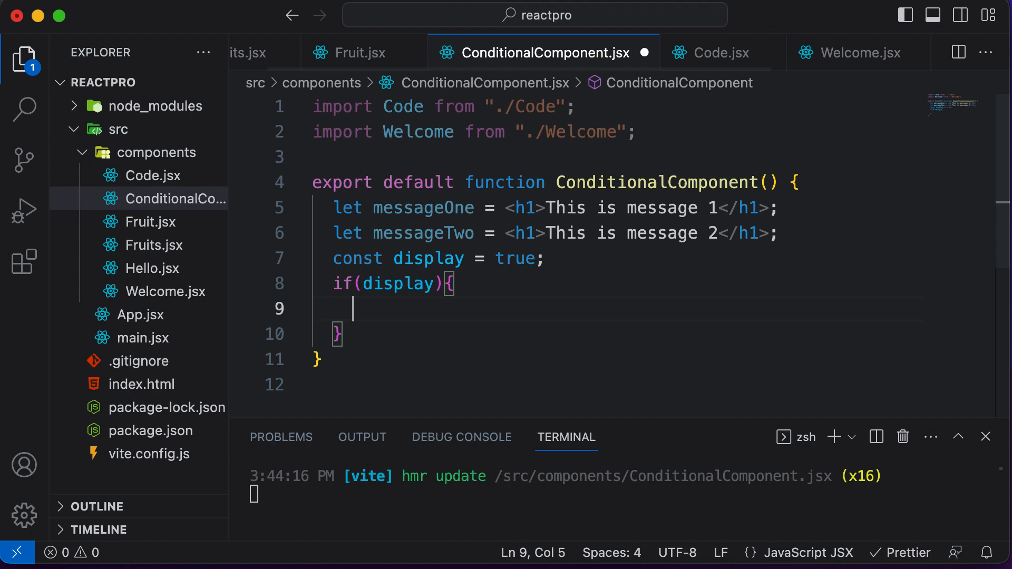
text(return mess)
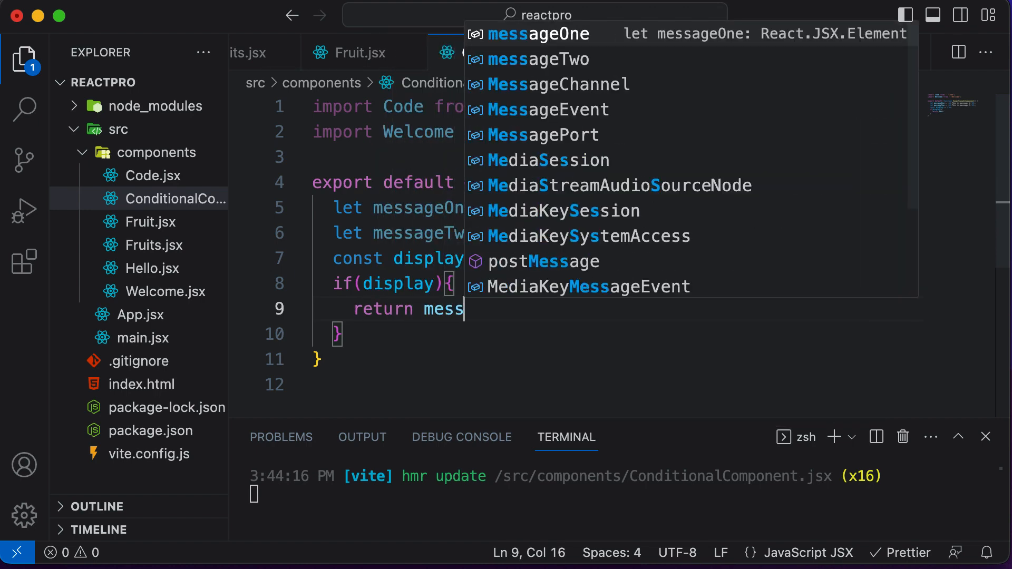
text(}els)
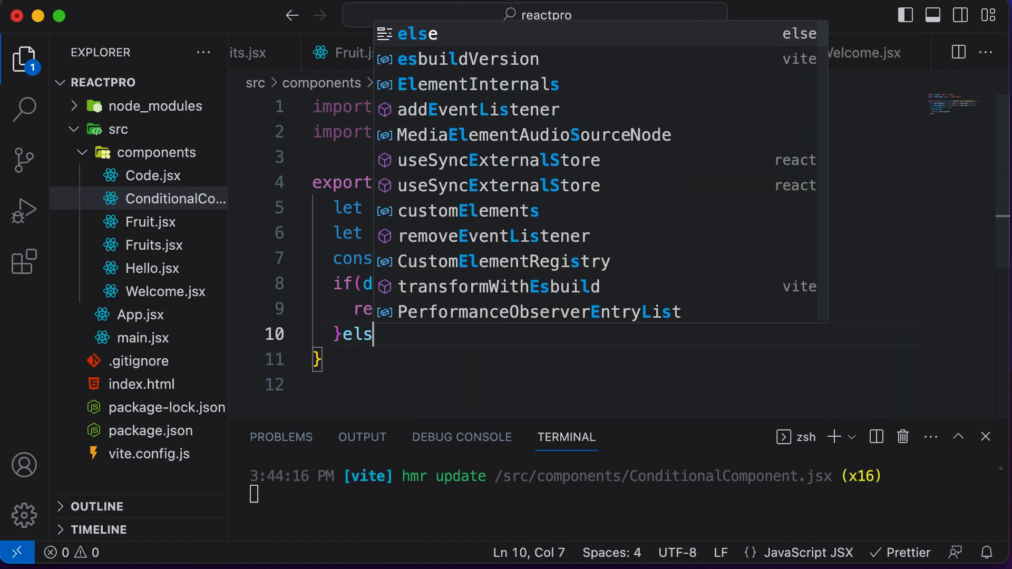
text({)
text(return message)
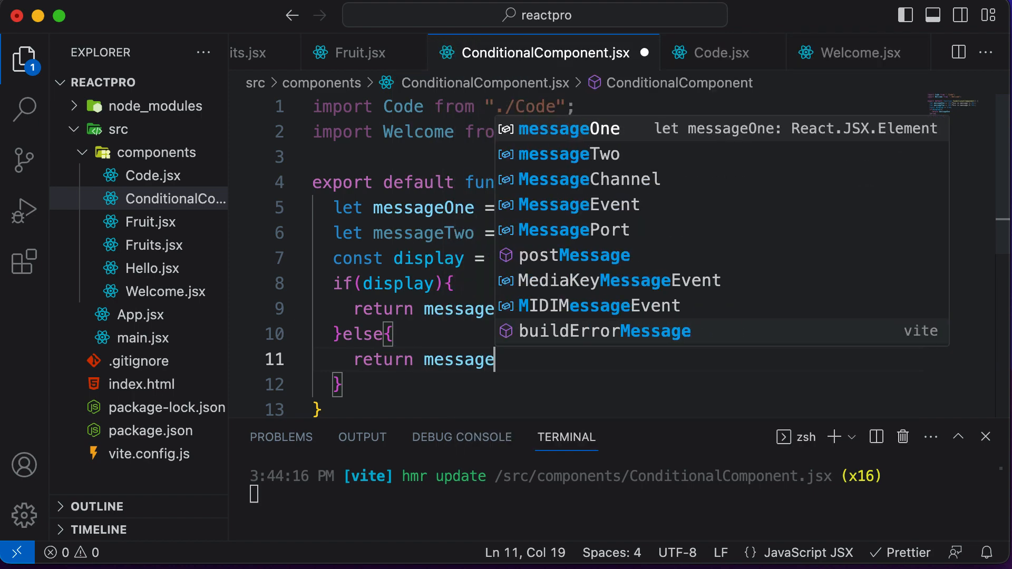
text(Two;)
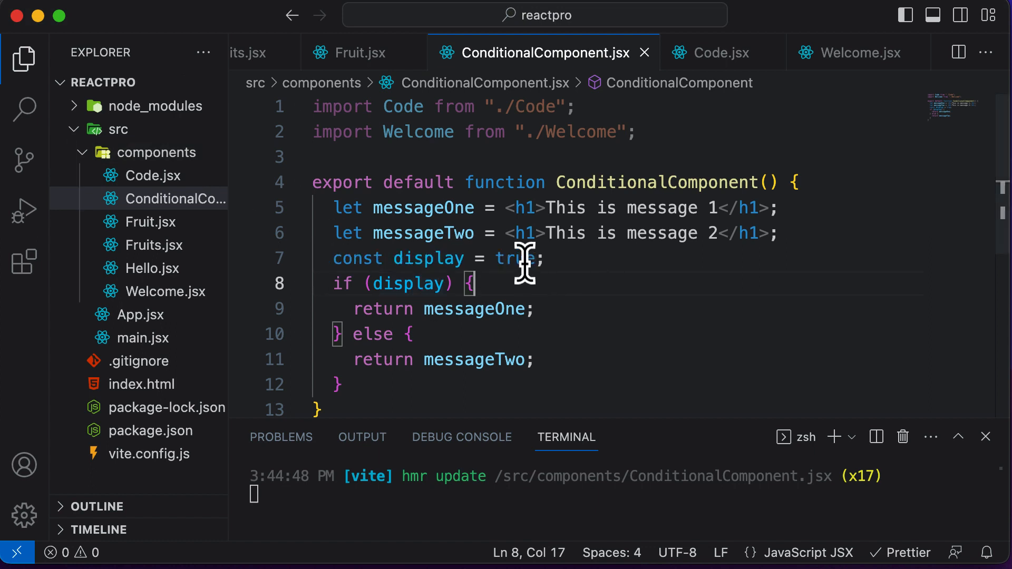
Change the display constant from true to false.
text(false)
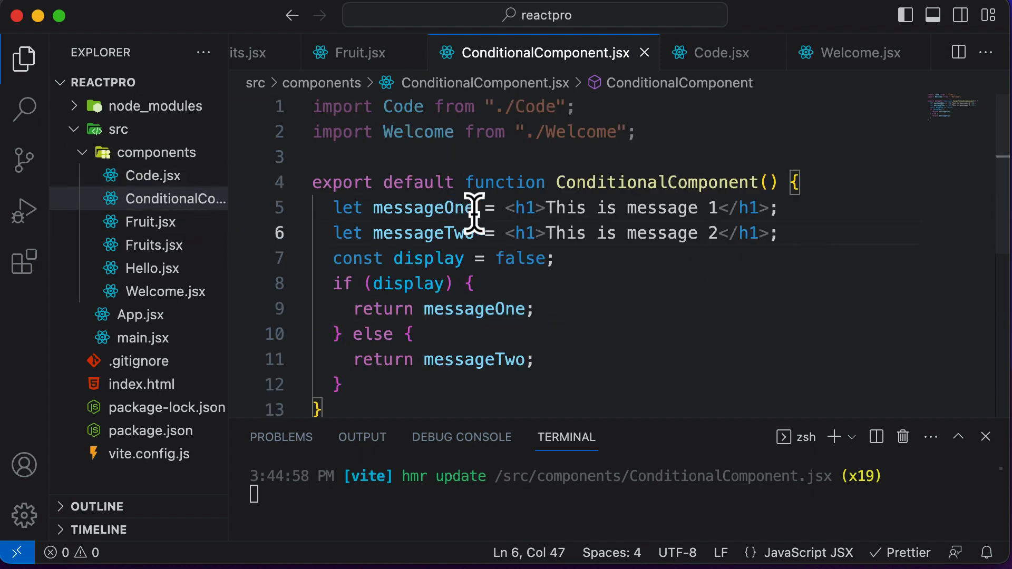
mouse_move(812, 245)
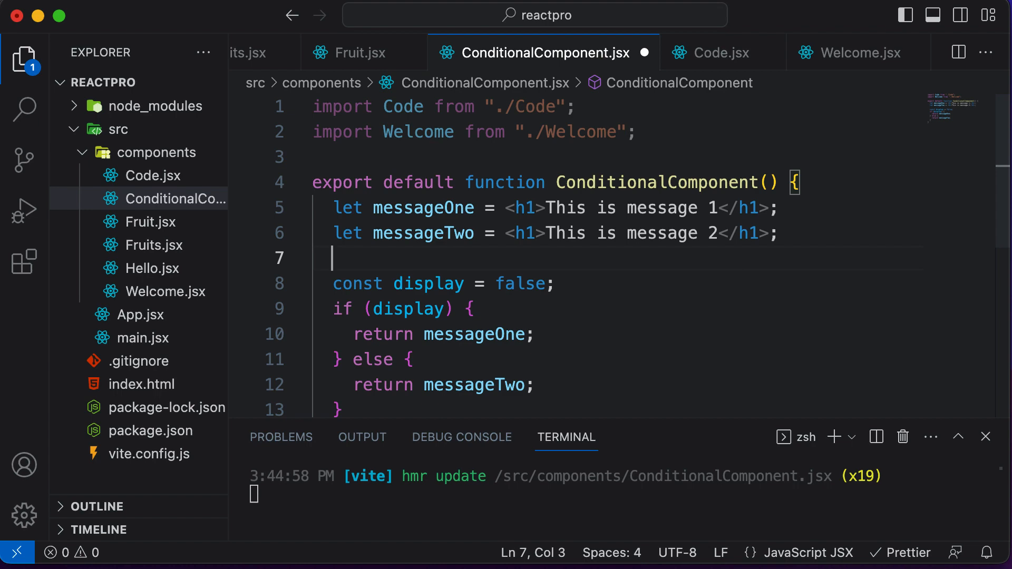
Declare let message; and assign <h1>This is message 1</h1> to it in the if branch.
text(let messag)
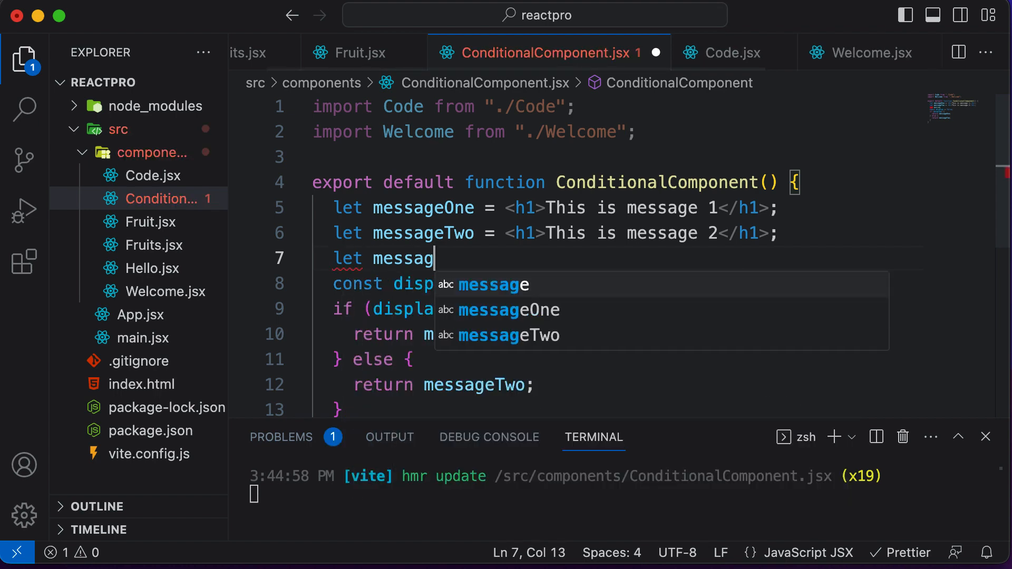
text(e;)
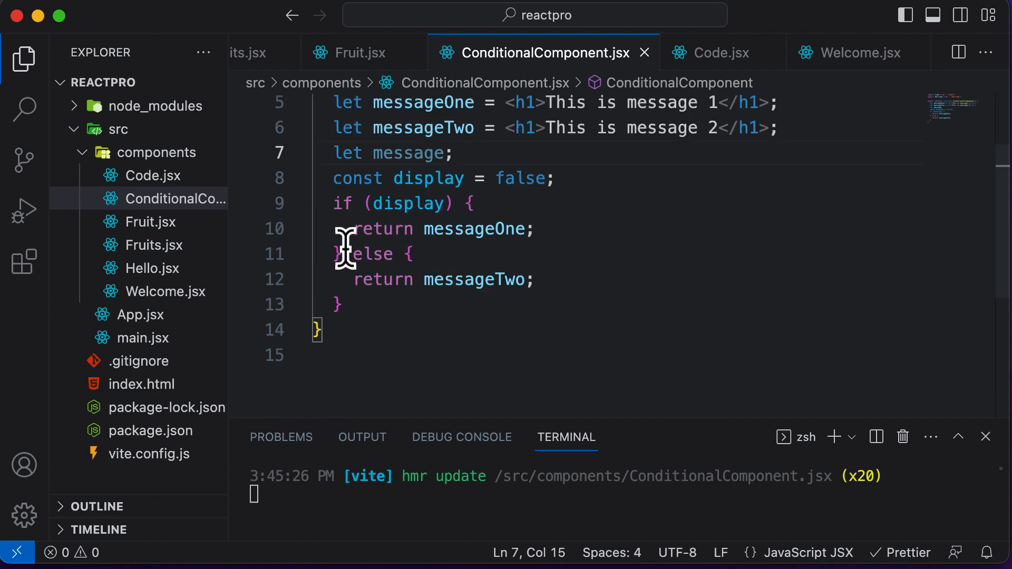
click(353, 229)
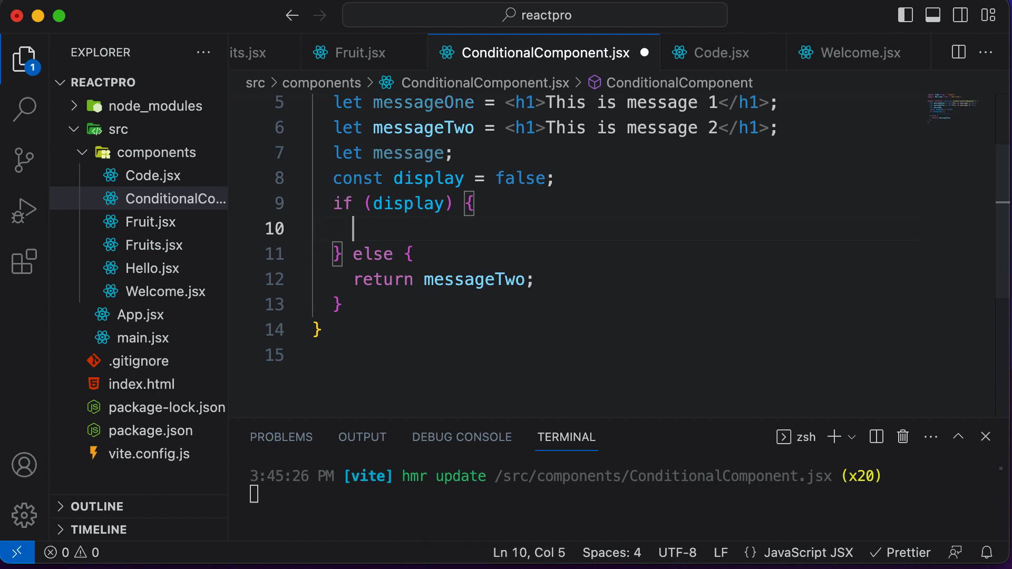
text(message)
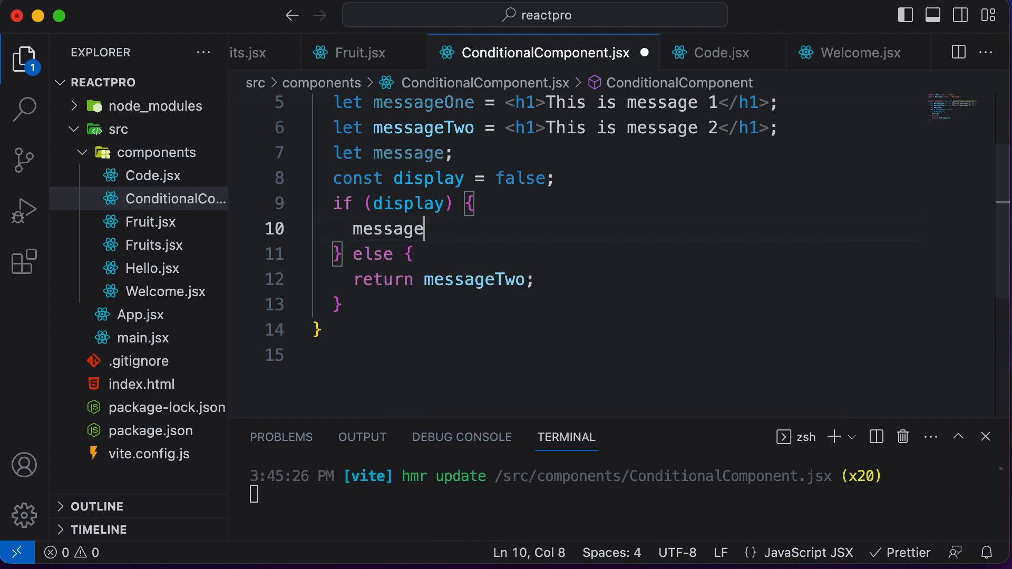
text(=)
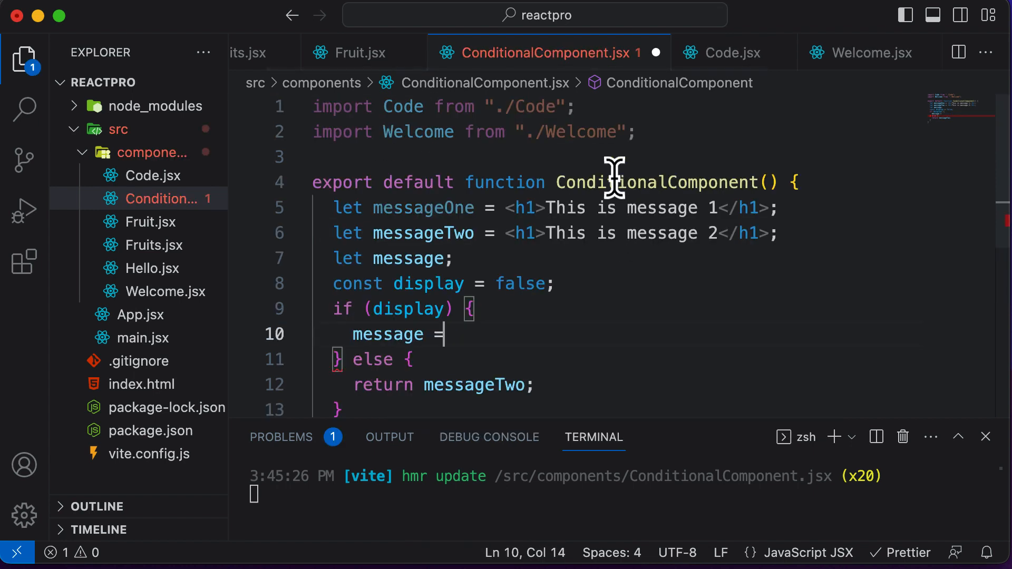
drag(507, 208, 768, 208)
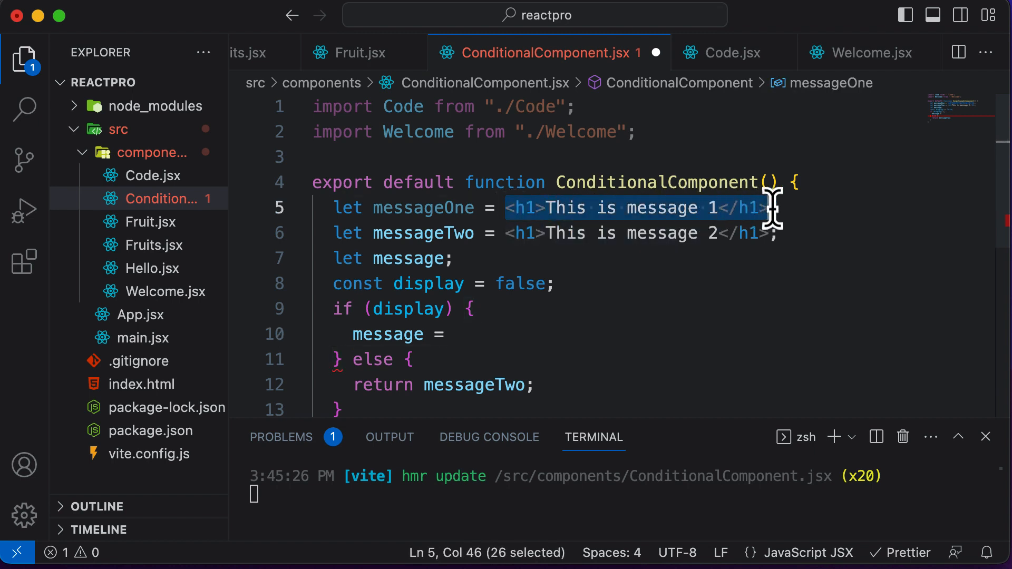
key(Delete)
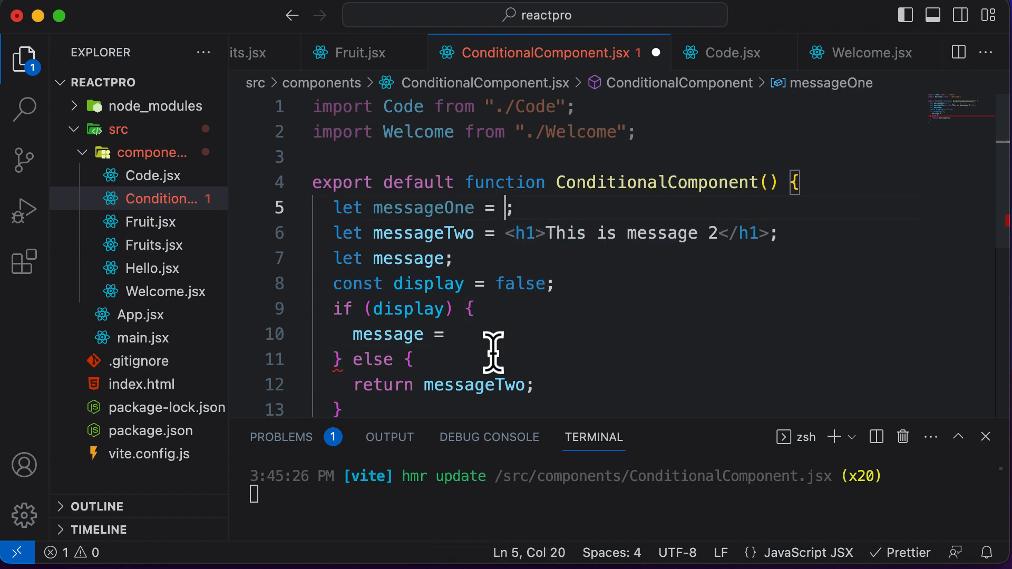
text(<h1>This is message 1</h1>)
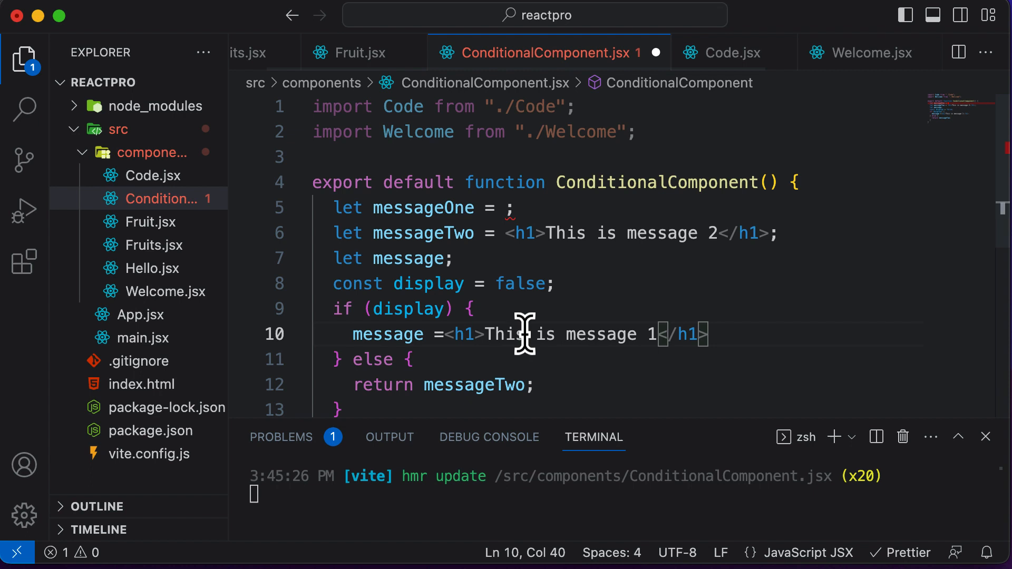
mouse_move(594, 333)
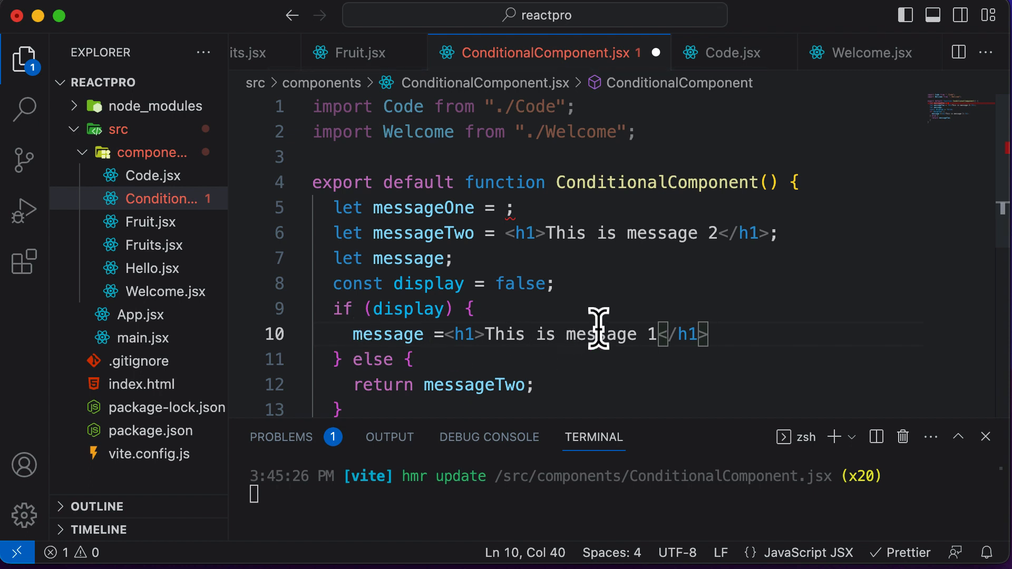
mouse_move(384, 381)
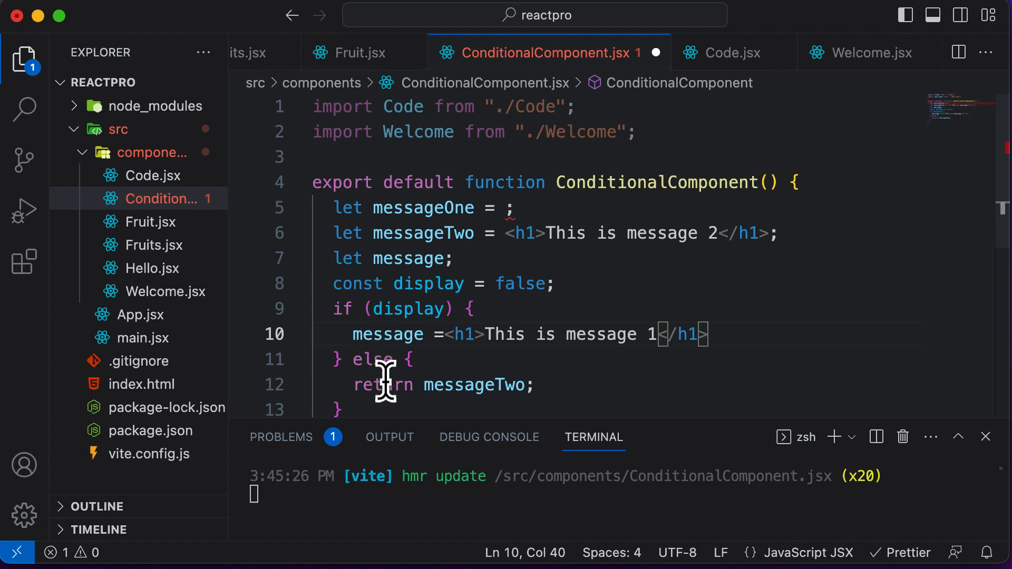
Assign <h1>This is message 2</h1> to message in the else branch and select the old declarations.
text(message)
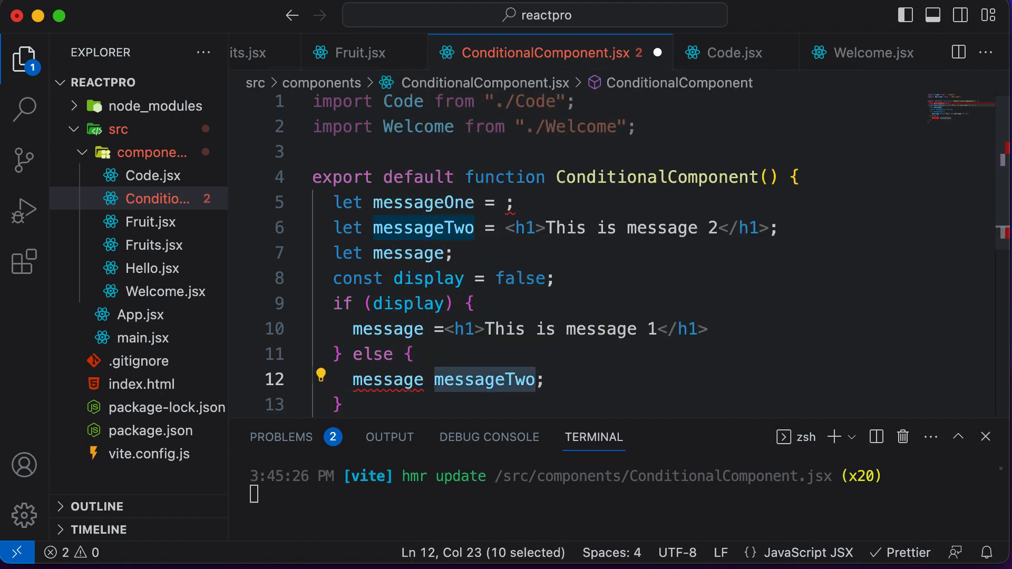
text(=)
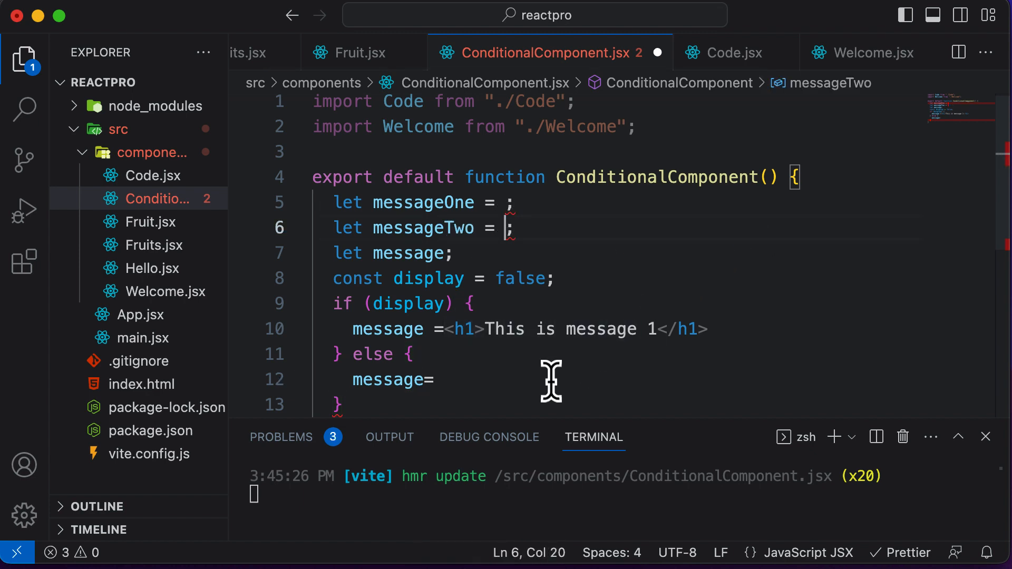
text(<h1>This is message 2</h1>)
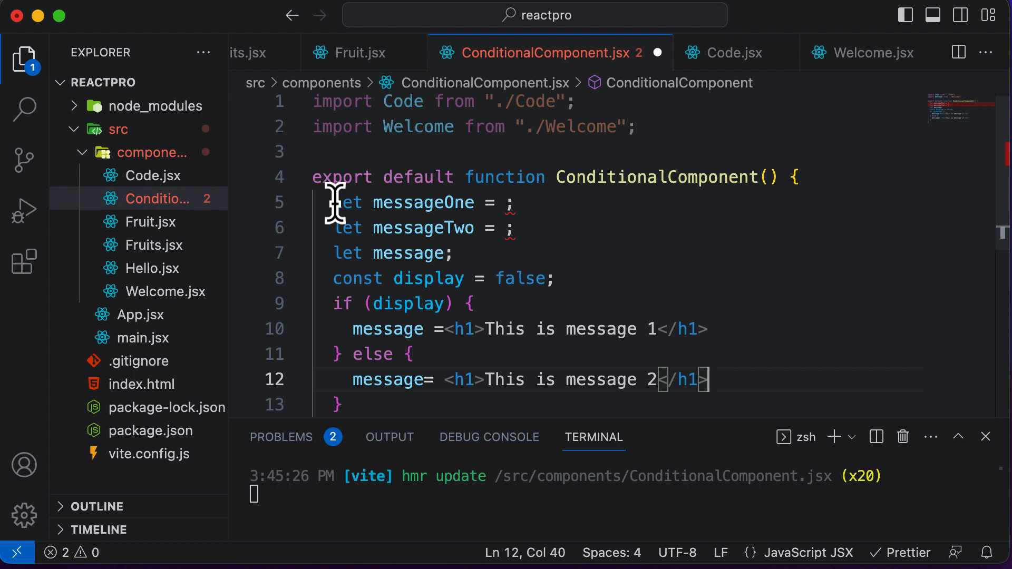
drag(333, 202, 513, 227)
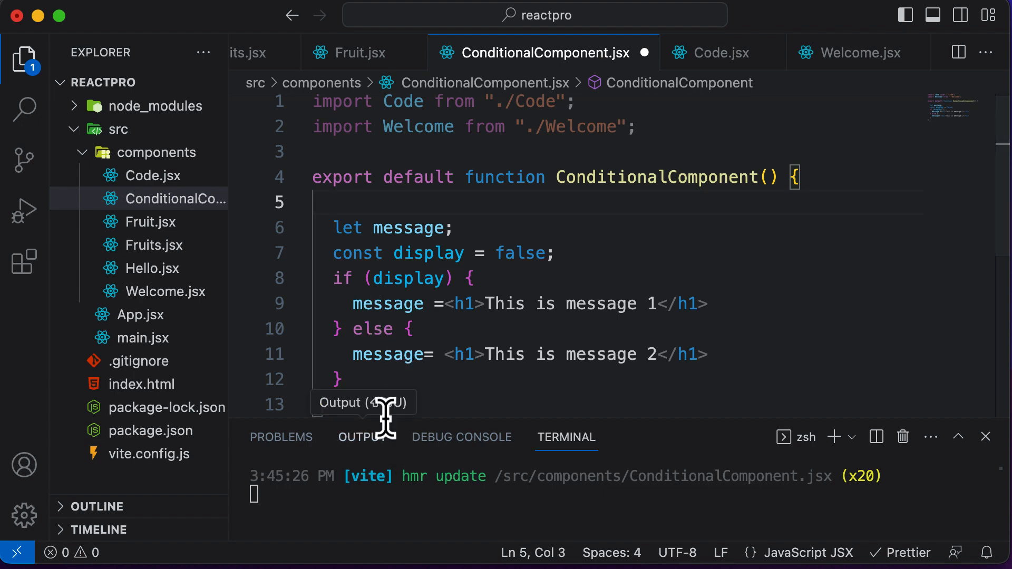
Add return message; after the if/else block.
text(retur)
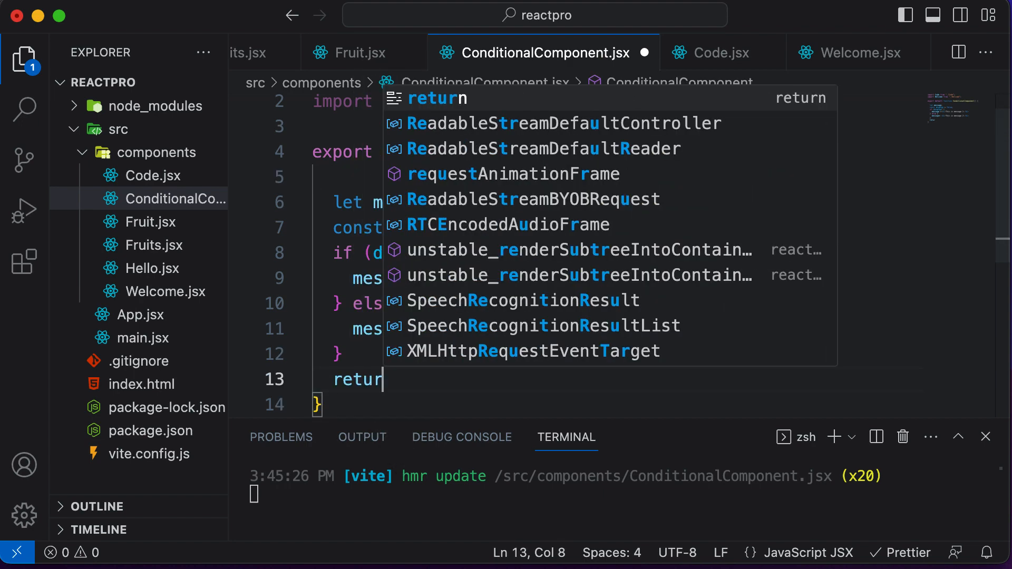
text(message;)
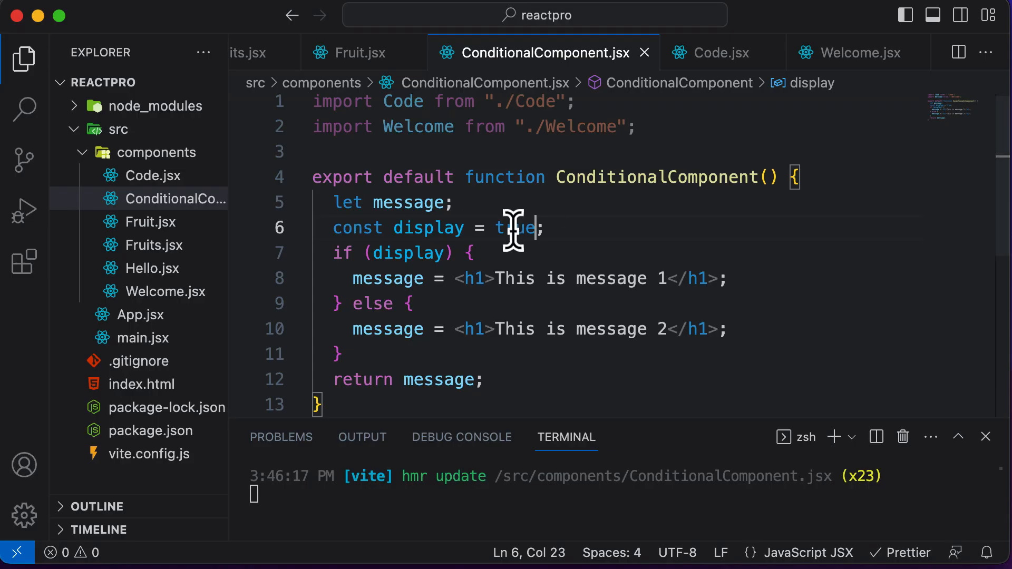
Change display to false and scroll down through the component.
text(fals)
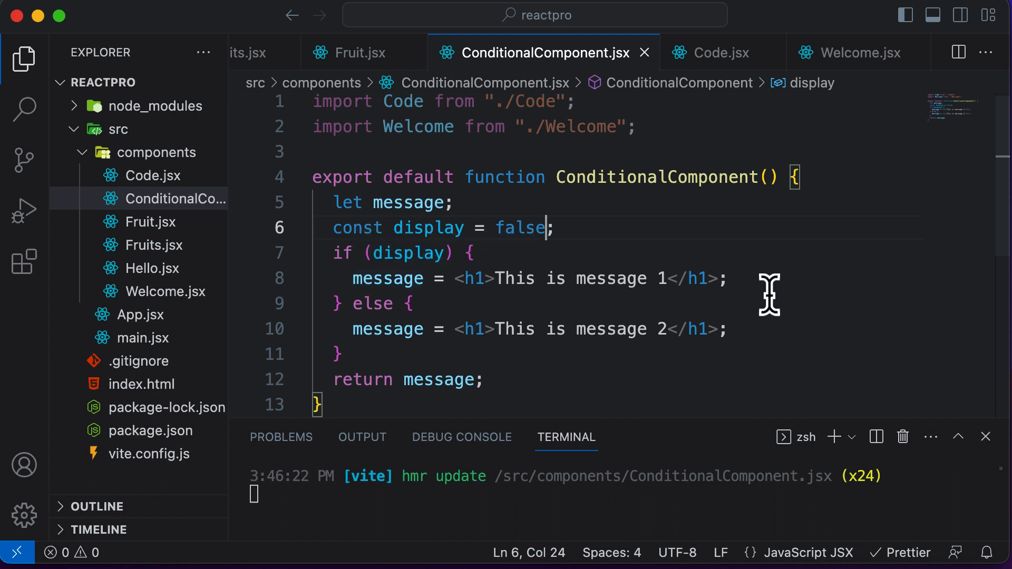
scroll(down, 3)
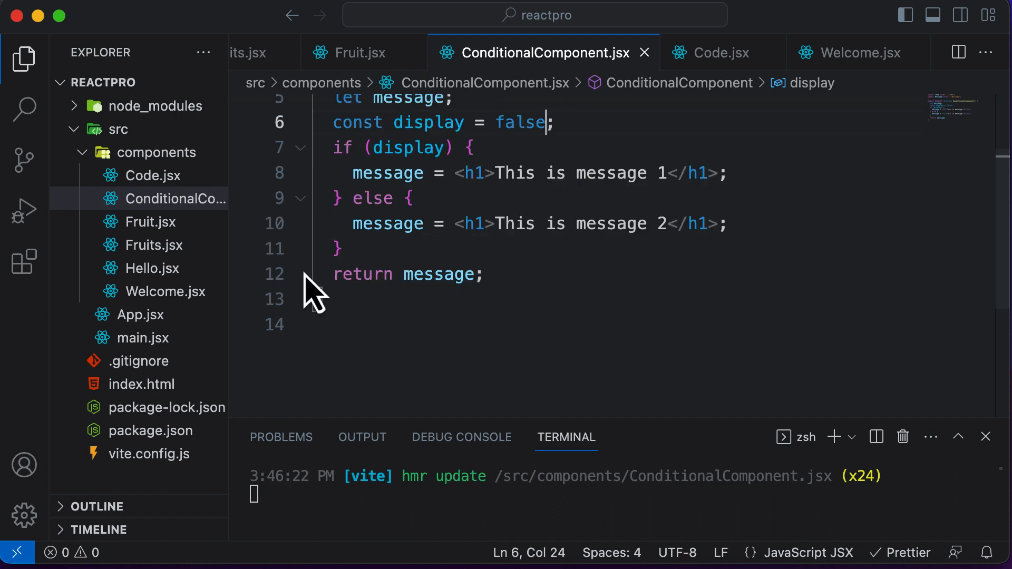